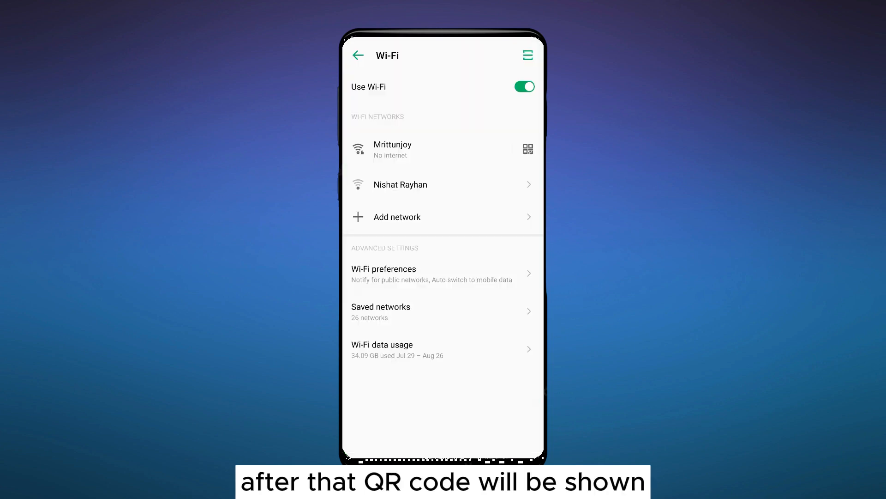
Show the sharing QR code for the Mrittunjoy Wi-Fi network.
{"action": "left_click", "coordinate": [528, 149]}
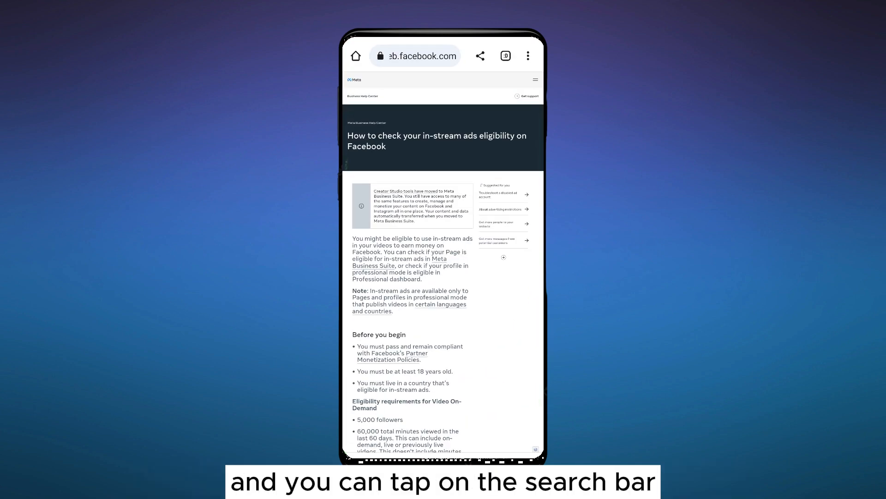
Scan the Wi-Fi QR code screenshot with Google Lens from Chrome's search bar.
{"action": "left_click", "coordinate": [415, 55]}
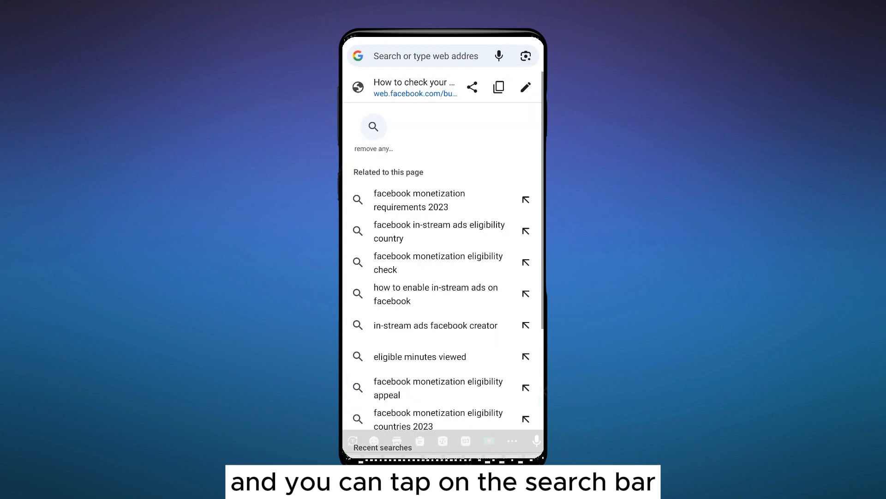
{"action": "left_click", "coordinate": [430, 56]}
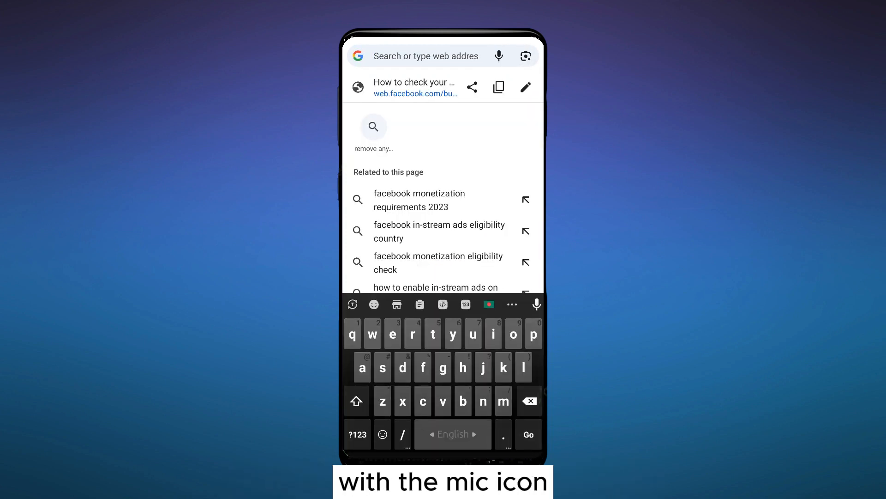
{"action": "left_click", "coordinate": [525, 56]}
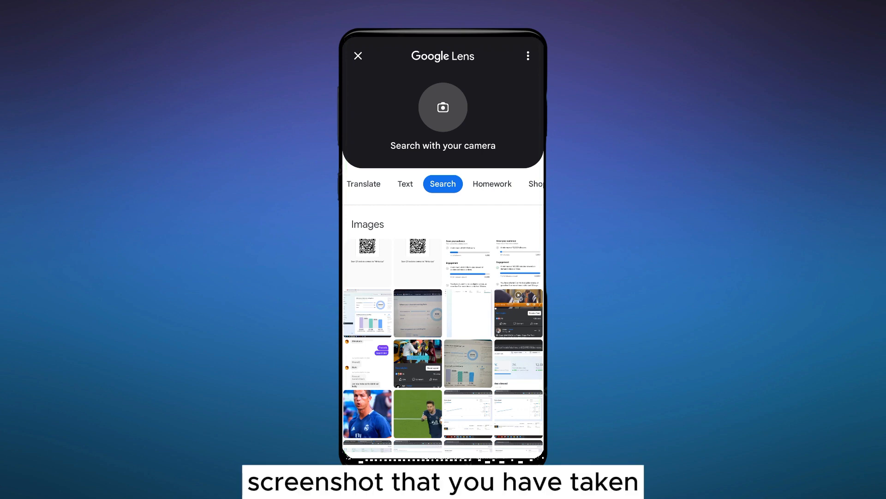
{"action": "left_click", "coordinate": [368, 252]}
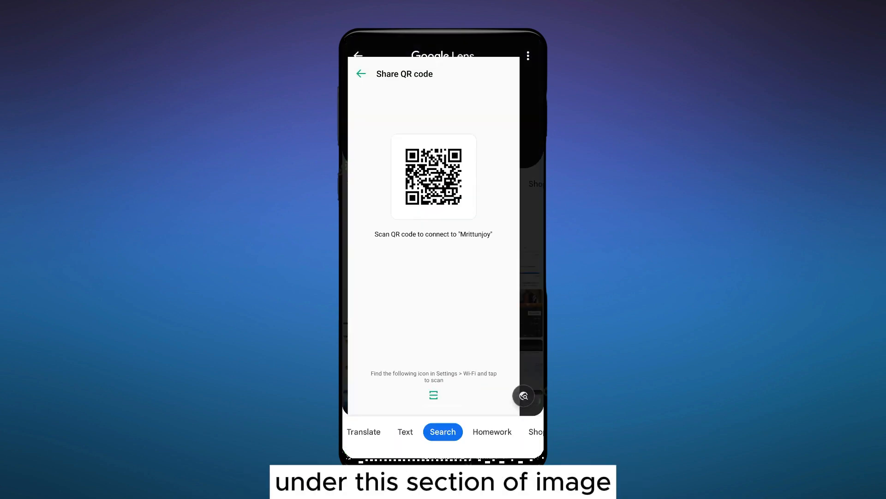
{"action": "left_click", "coordinate": [523, 396]}
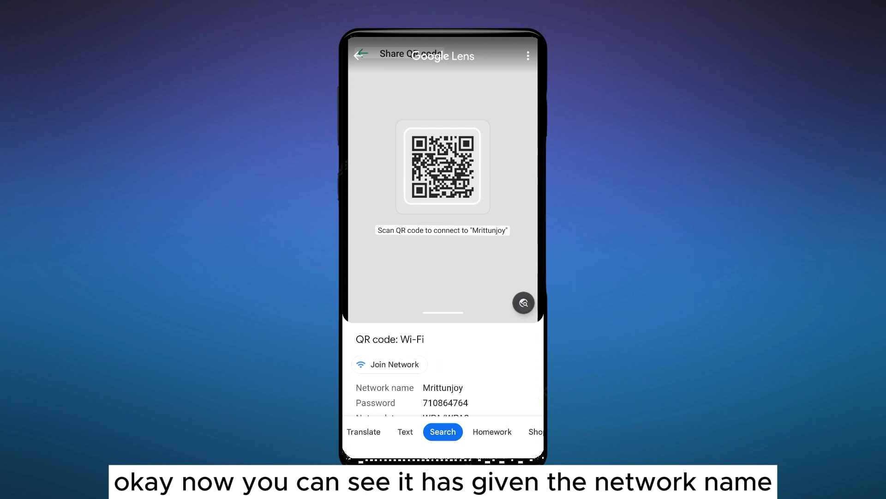